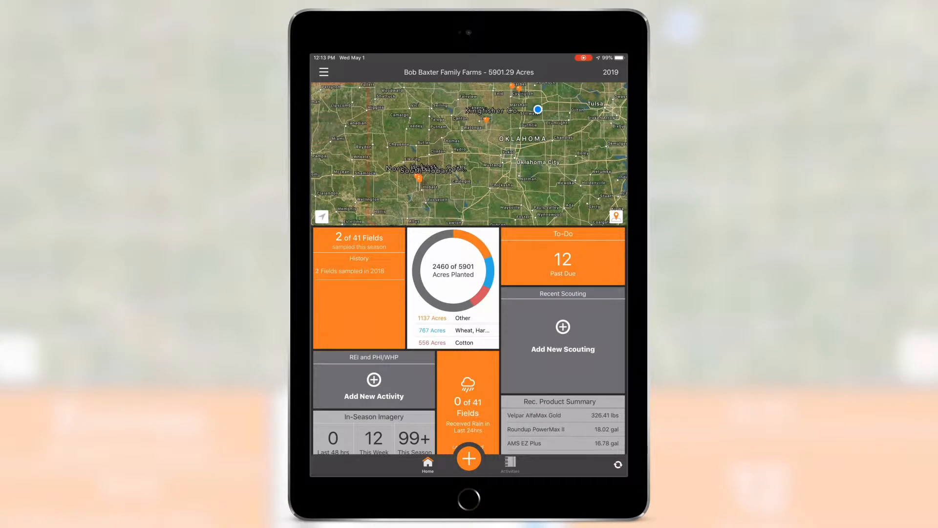
Open Activity Selection from the orange + button and switch the activity list into reorder mode
click(468, 458)
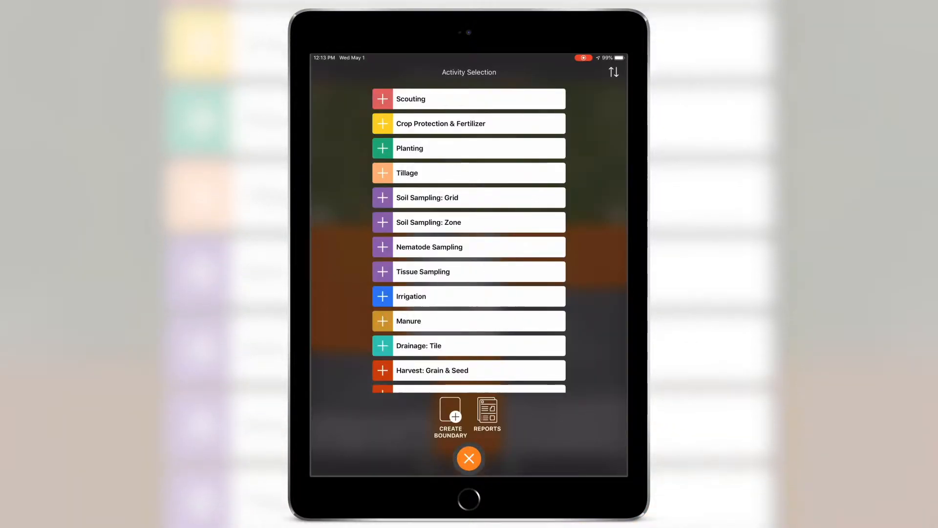
click(613, 71)
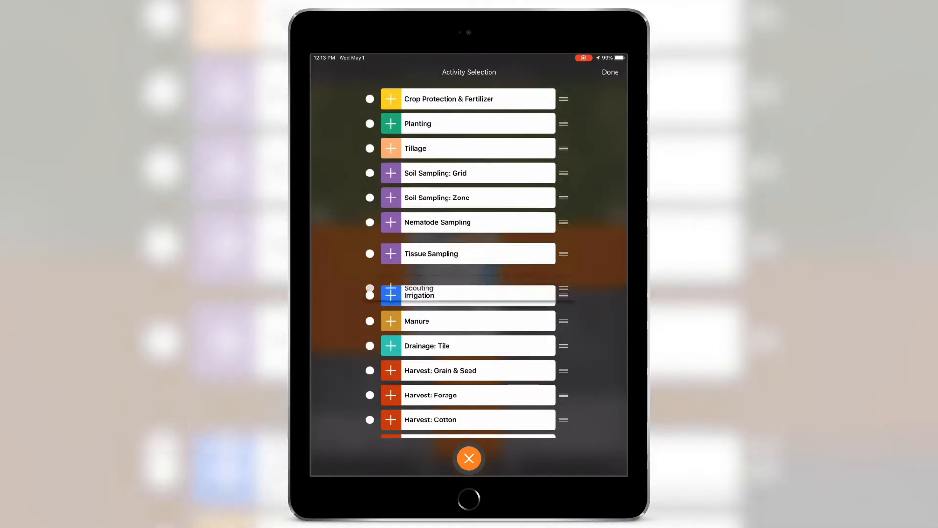
Drag Scouting below Drainage: Tile, then hide Barcode Report (Soil Sampling) in the reorderable REPORTS list
drag(563, 294, 562, 272)
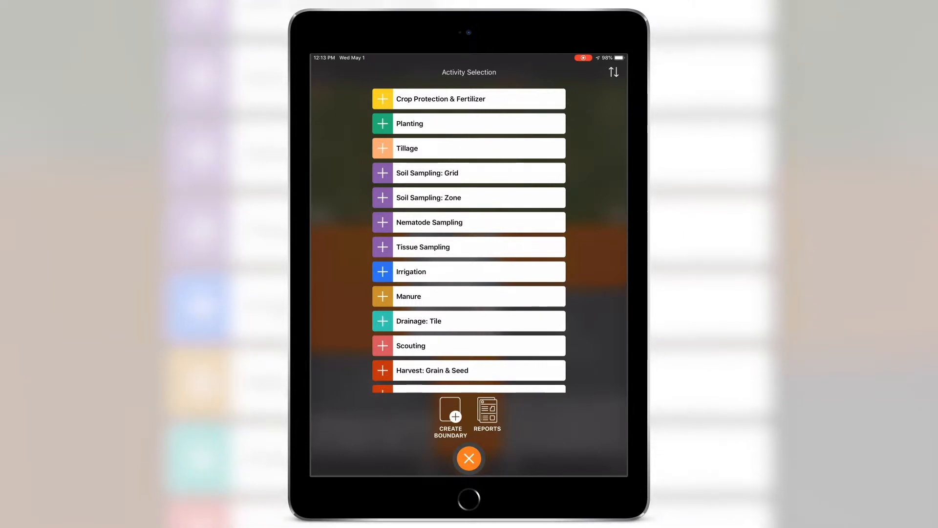
click(487, 416)
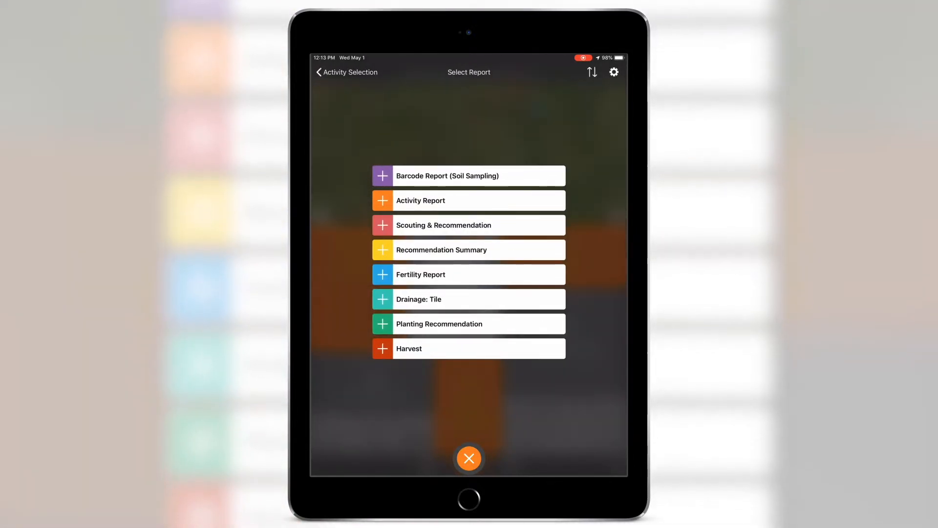
click(591, 72)
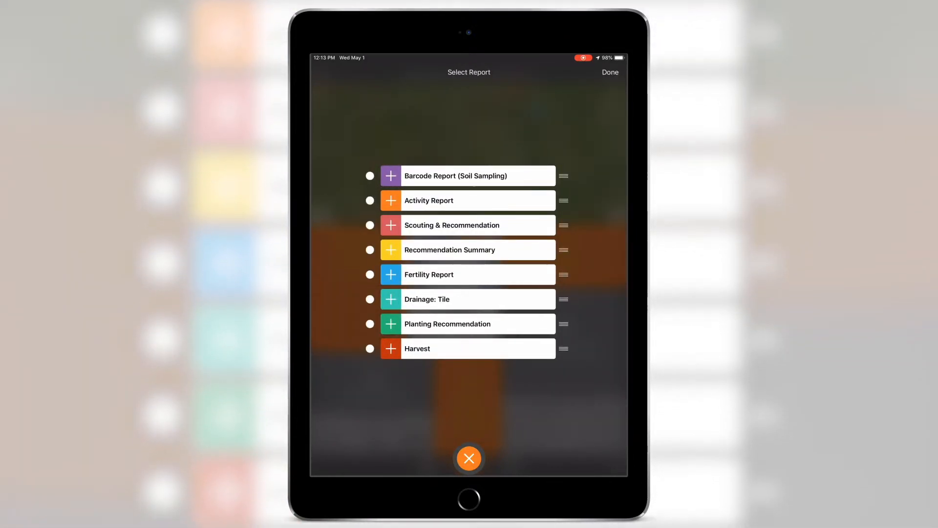
click(468, 176)
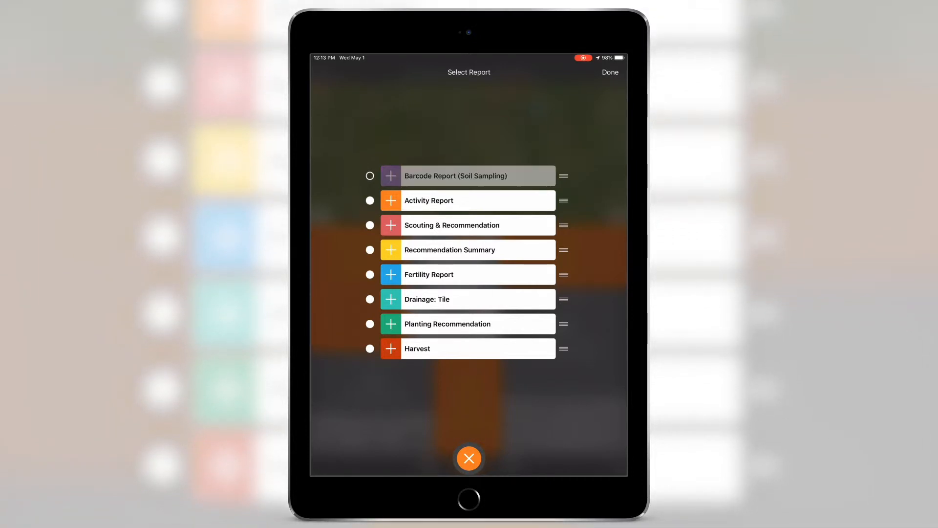